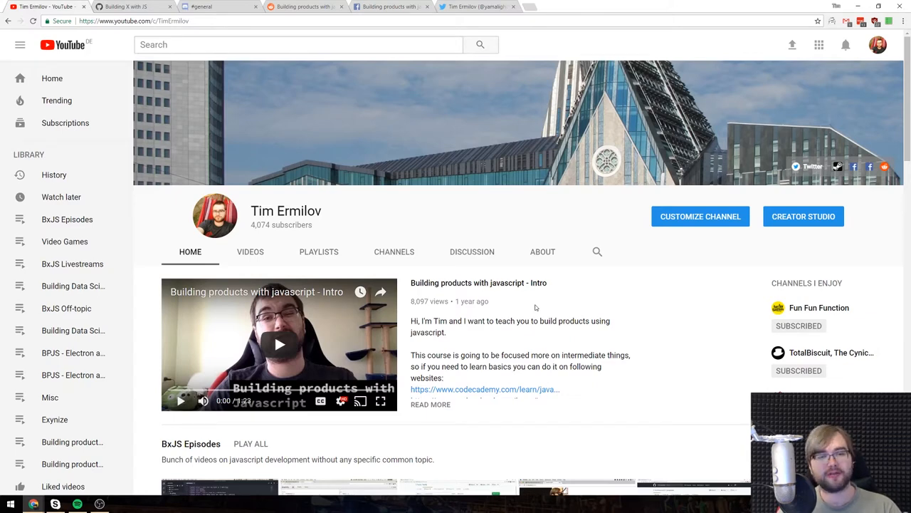
- Review the Building X with JS GitHub organization's pinned and full repository lists
double_click(288, 225)
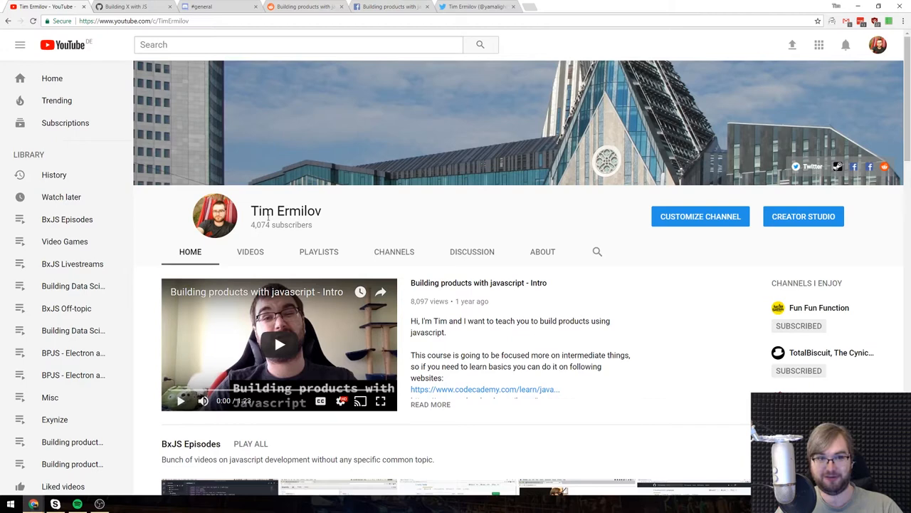
mouse_move(199, 151)
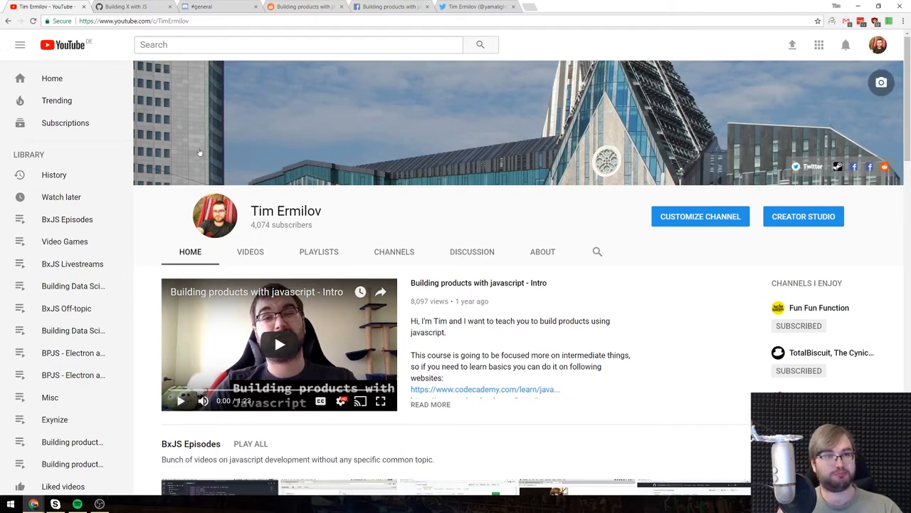
mouse_move(174, 60)
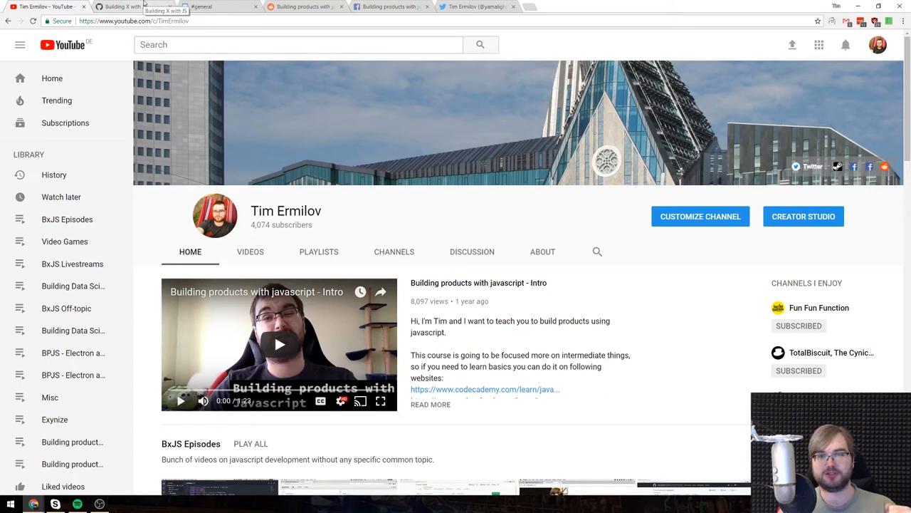
left_click(125, 6)
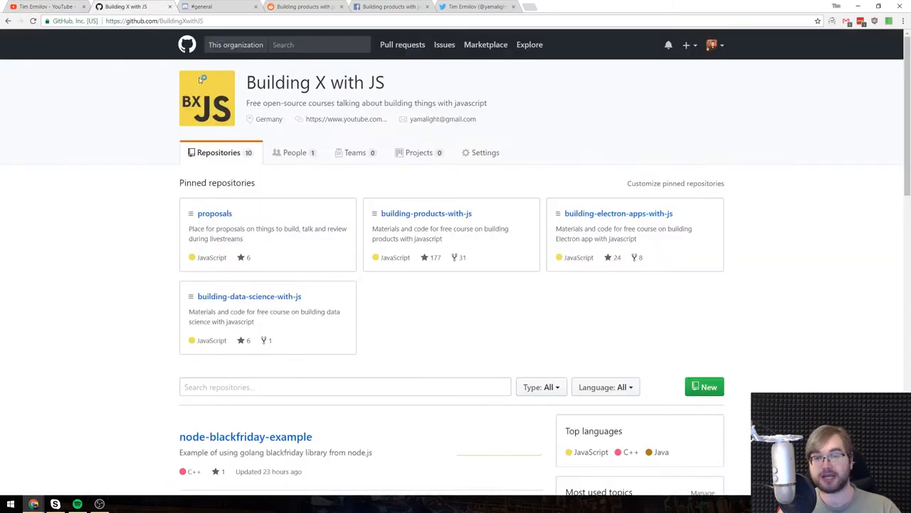
scroll("down", 3)
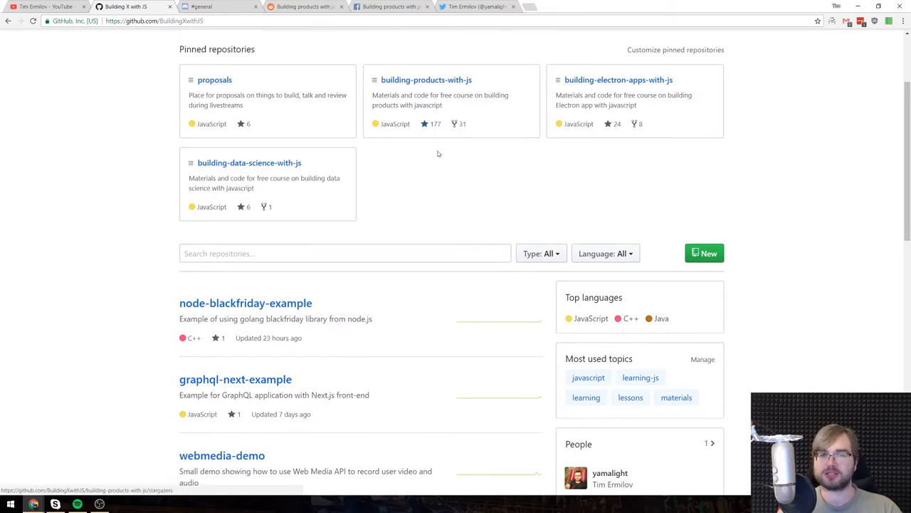
scroll("down", 3)
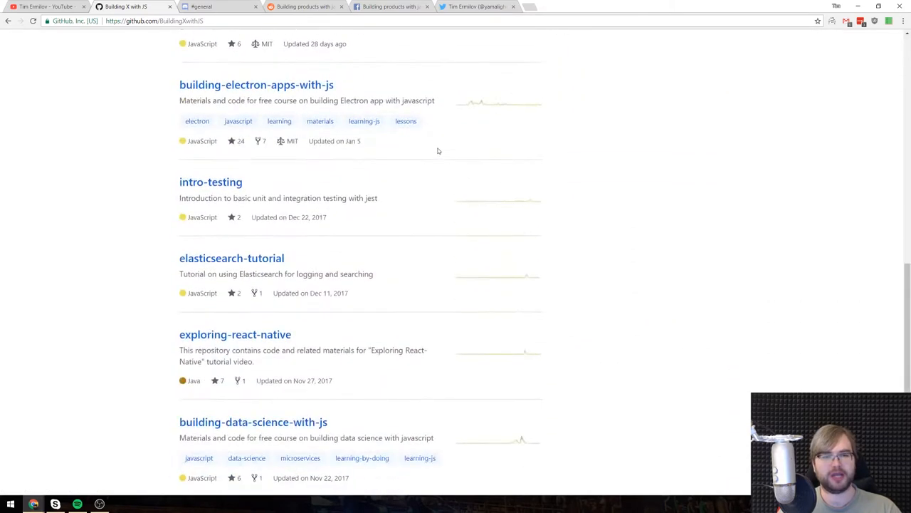
scroll("down", 3)
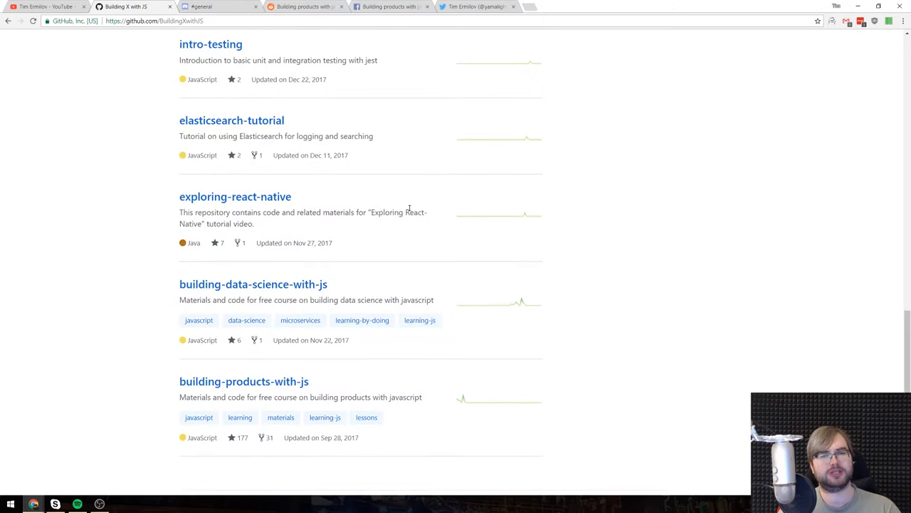
scroll("up", 3)
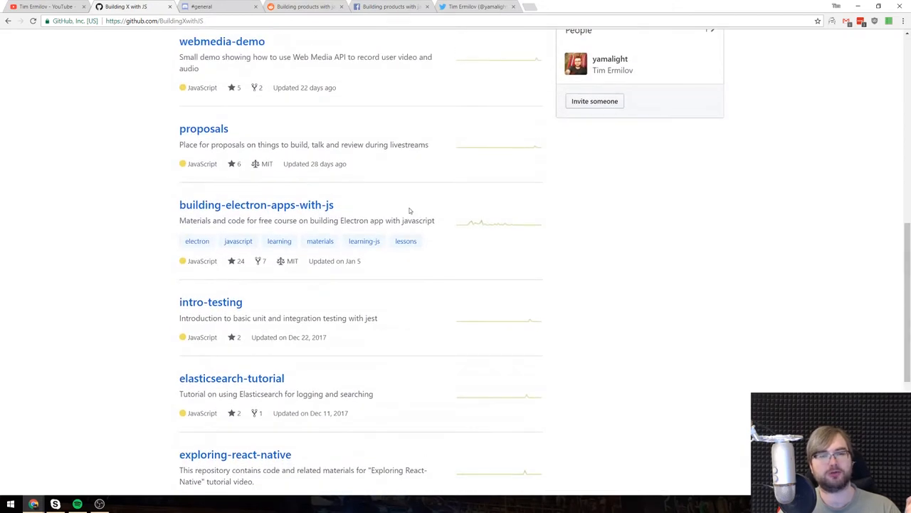
scroll("up", 3)
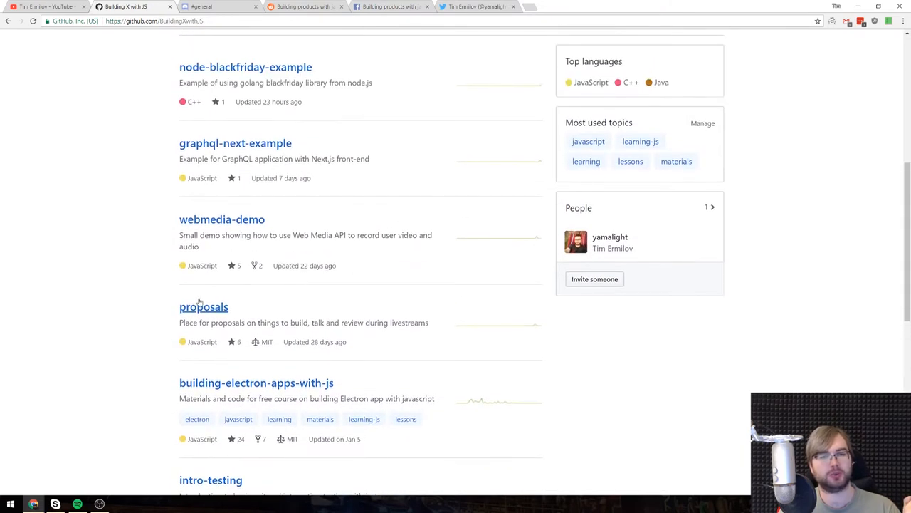
- Browse the proposals repository's issues, 17 open and 5 closed
left_click(202, 306)
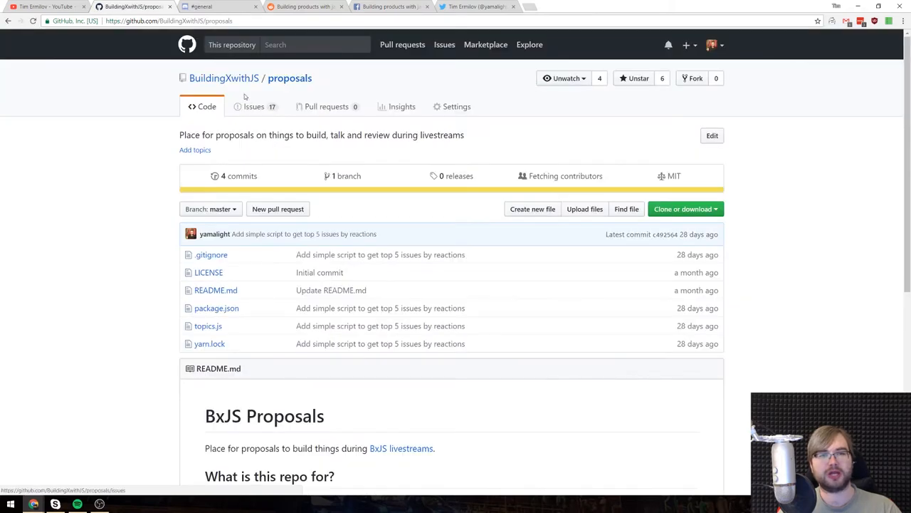
left_click(253, 106)
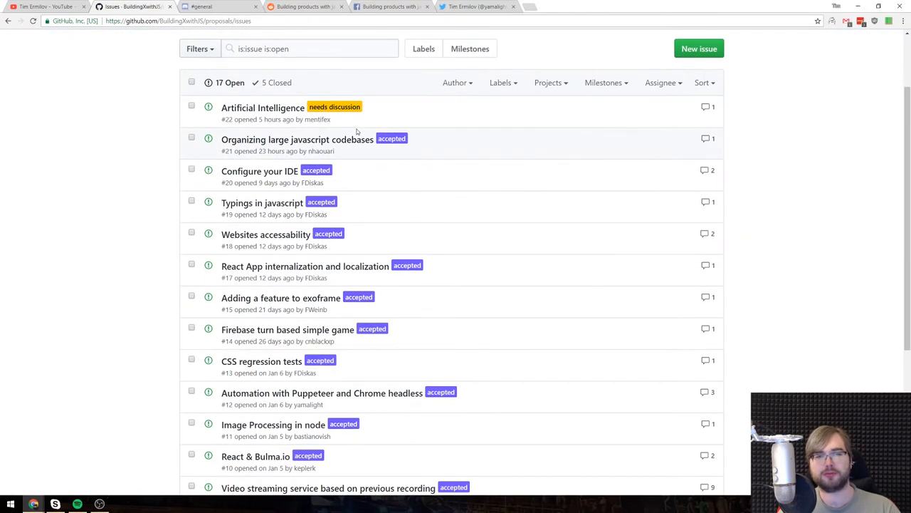
scroll("up", 3)
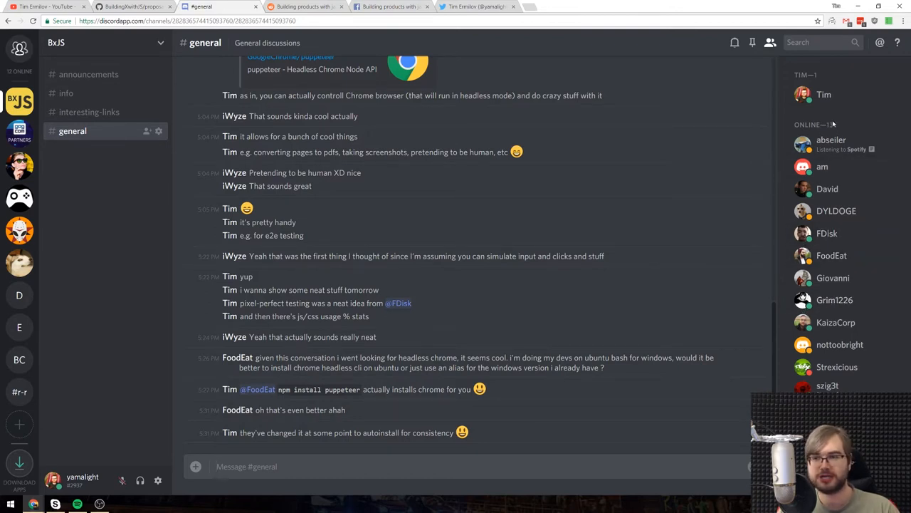
mouse_move(527, 227)
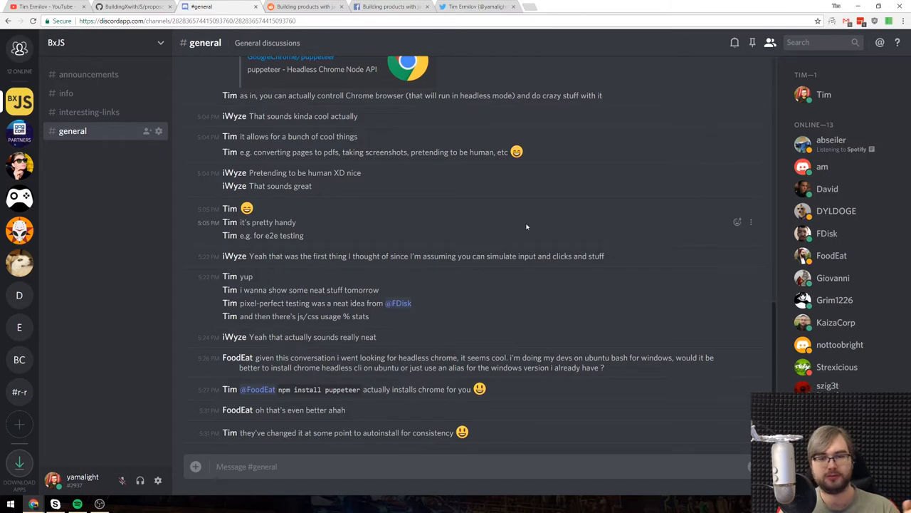
mouse_move(439, 140)
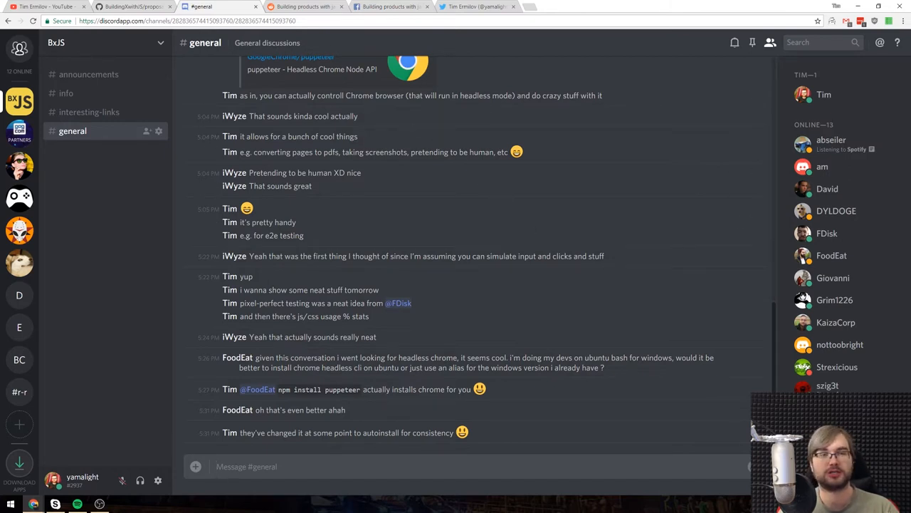
- Leave Discord's #general with 13 online members for the BuildingWithJS subreddit
left_click(306, 5)
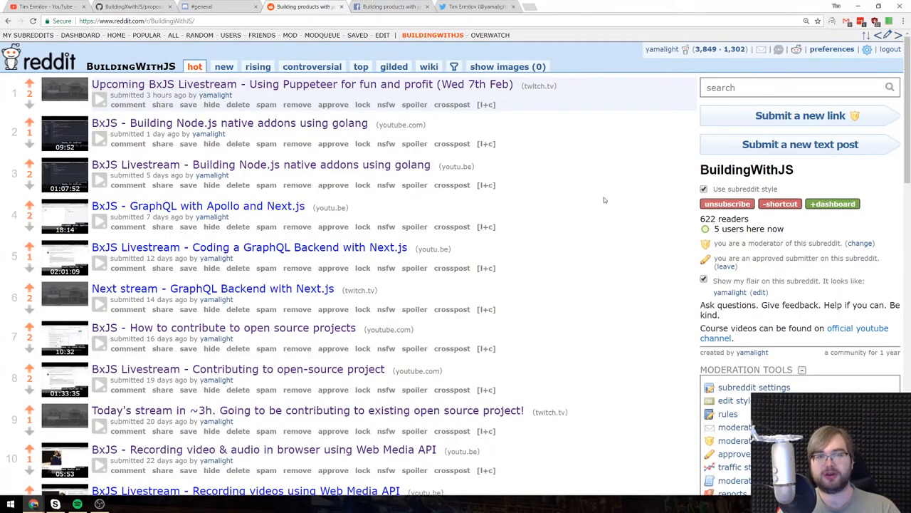
mouse_move(569, 191)
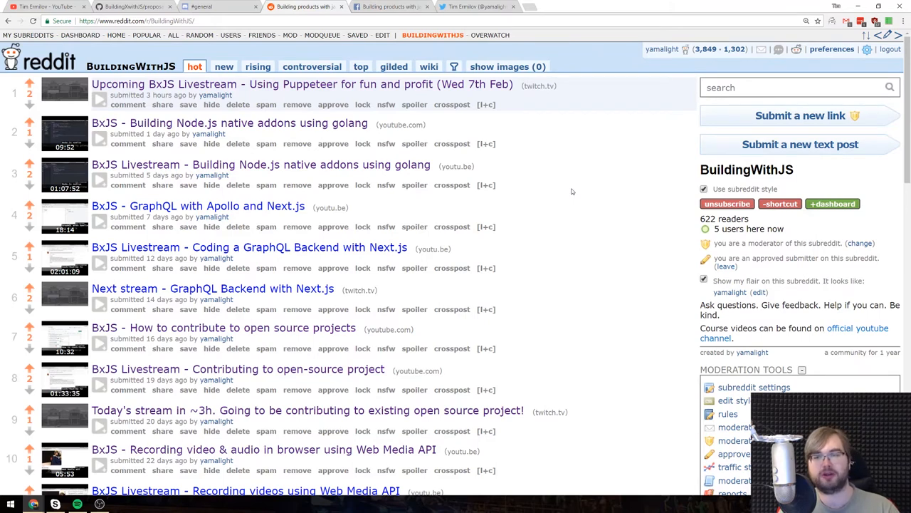
mouse_move(484, 46)
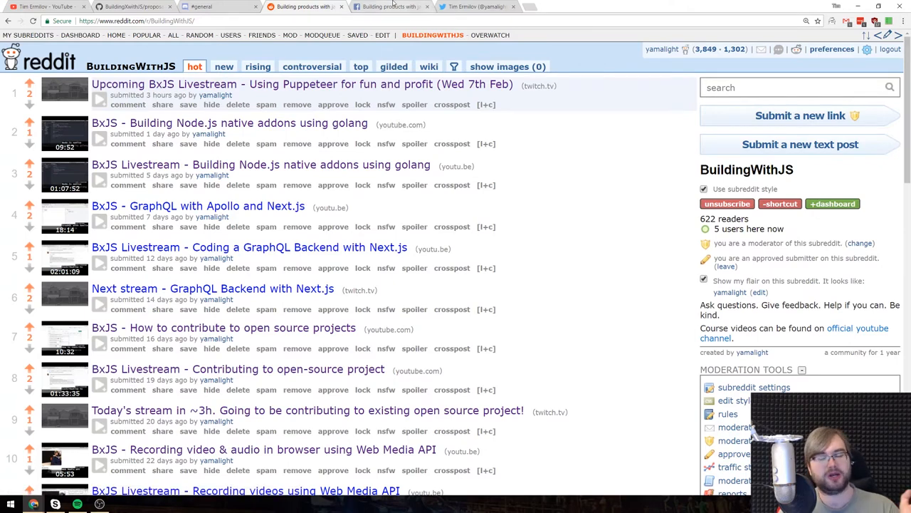
- Leave the 622-reader subreddit for the Facebook page's Likes insights
left_click(390, 5)
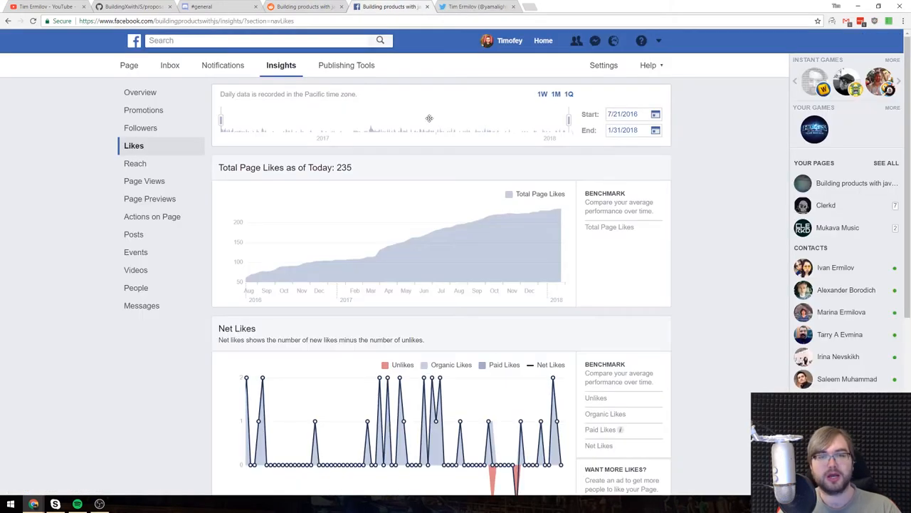
mouse_move(513, 213)
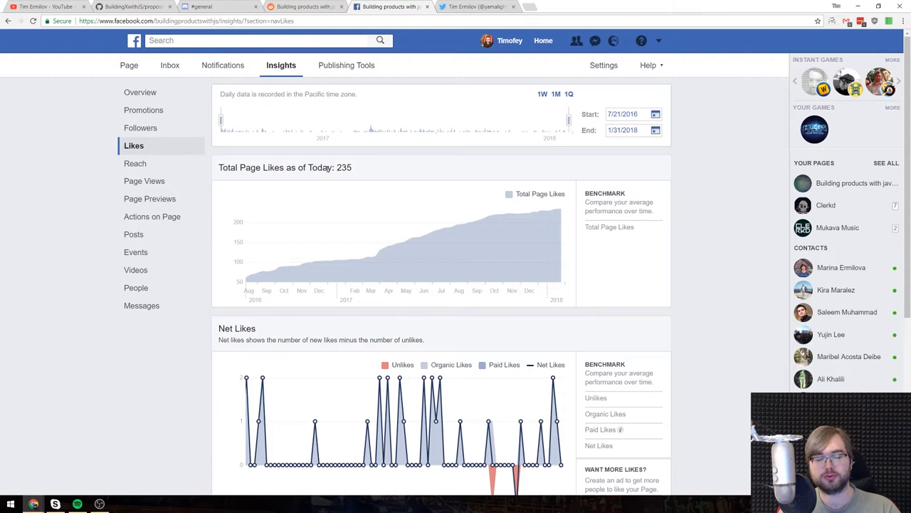
mouse_move(467, 223)
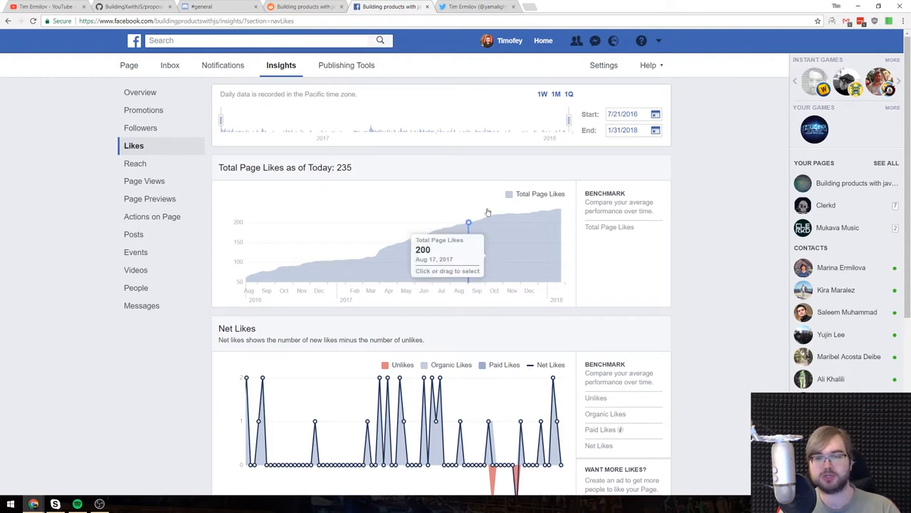
mouse_move(347, 211)
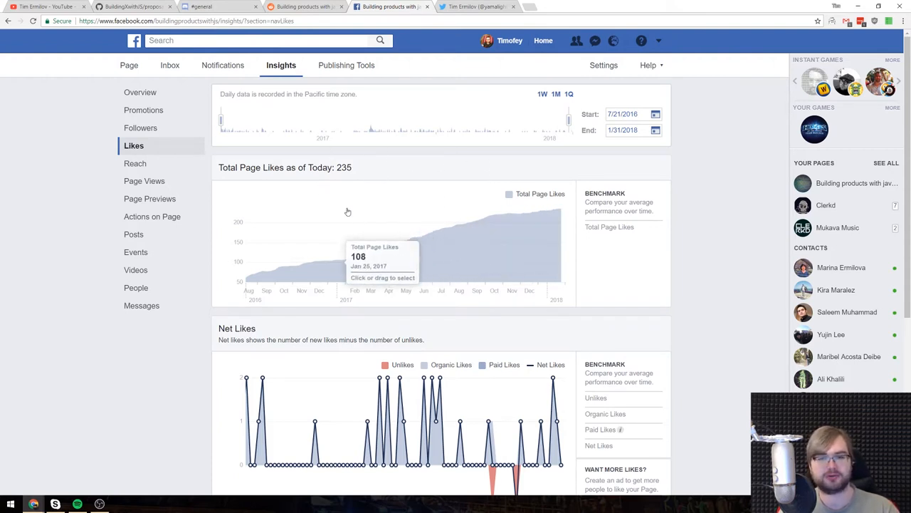
mouse_move(534, 120)
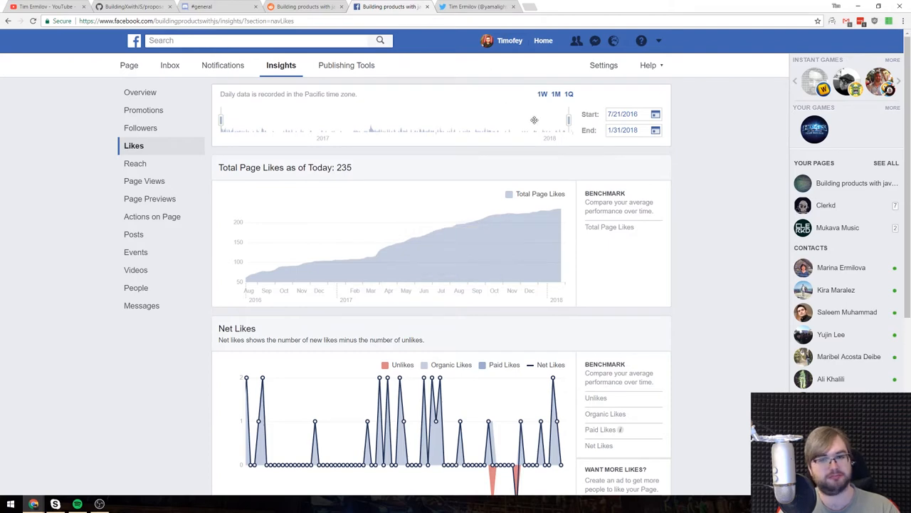
- Leave the 235-like Facebook insights for the yamalight Twitter profile
left_click(477, 6)
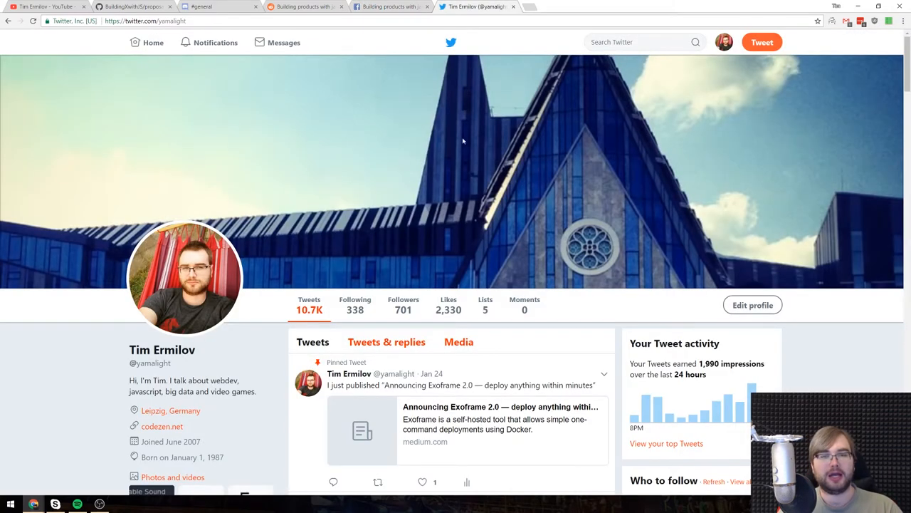
mouse_move(426, 258)
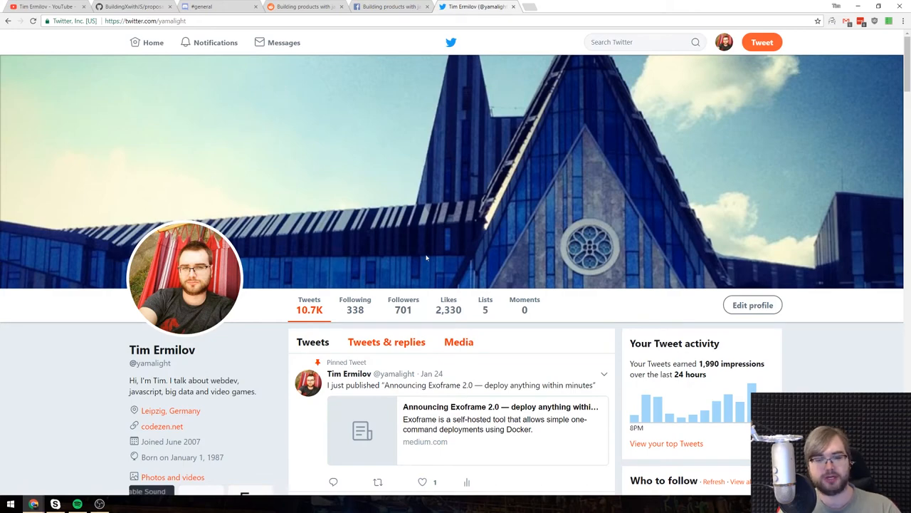
scroll("down", 3)
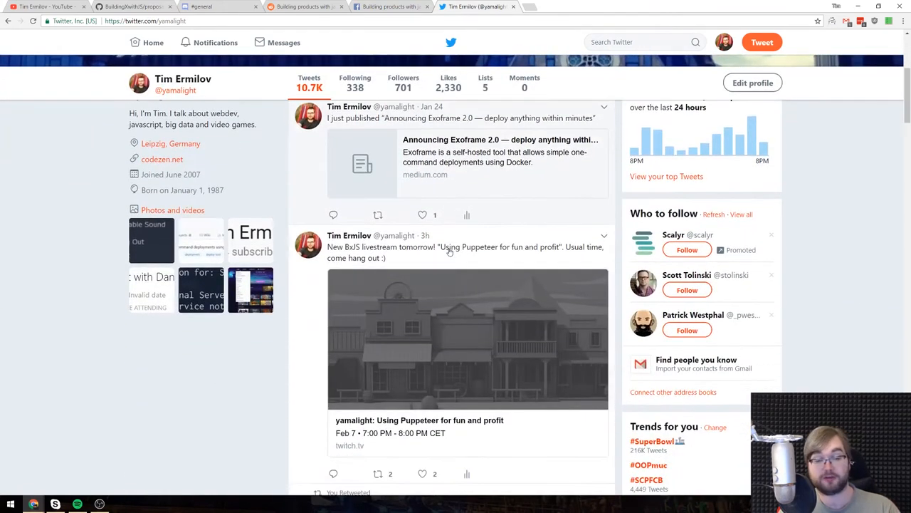
scroll("down", 3)
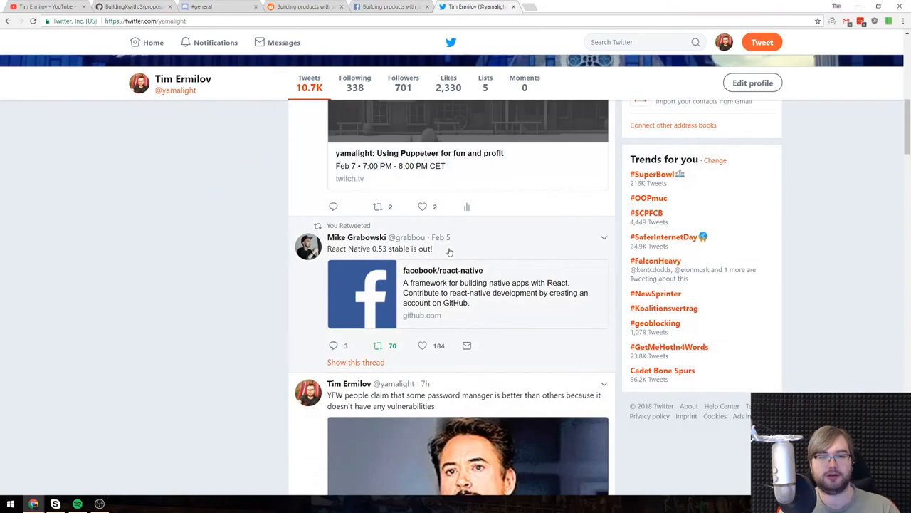
scroll("up", 3)
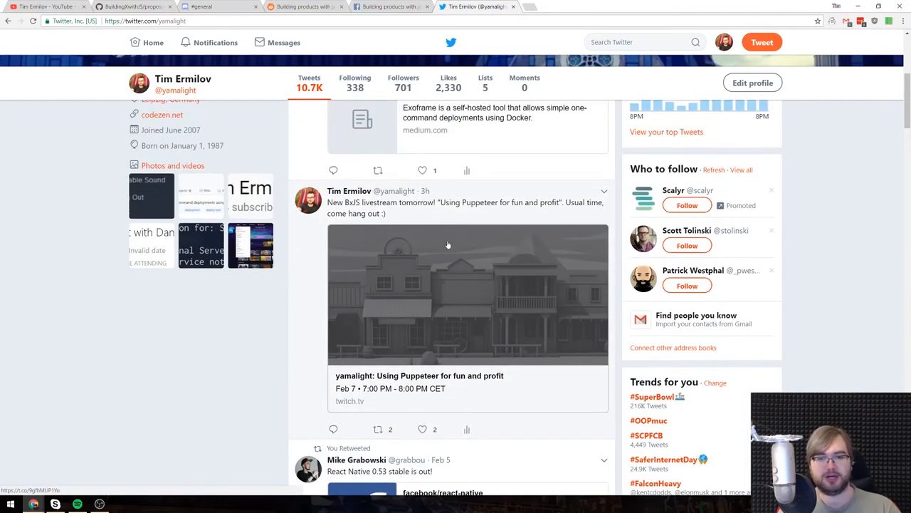
scroll("down", 3)
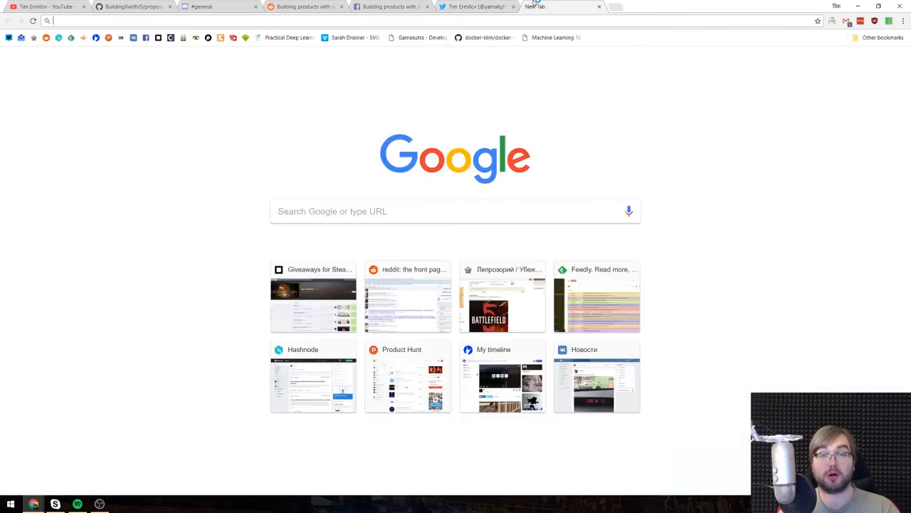
- Show the Twitch dashboard's 146 followers and 28 following, then return to the YouTube channel
type("https://www.twitch.tv/dashboard")
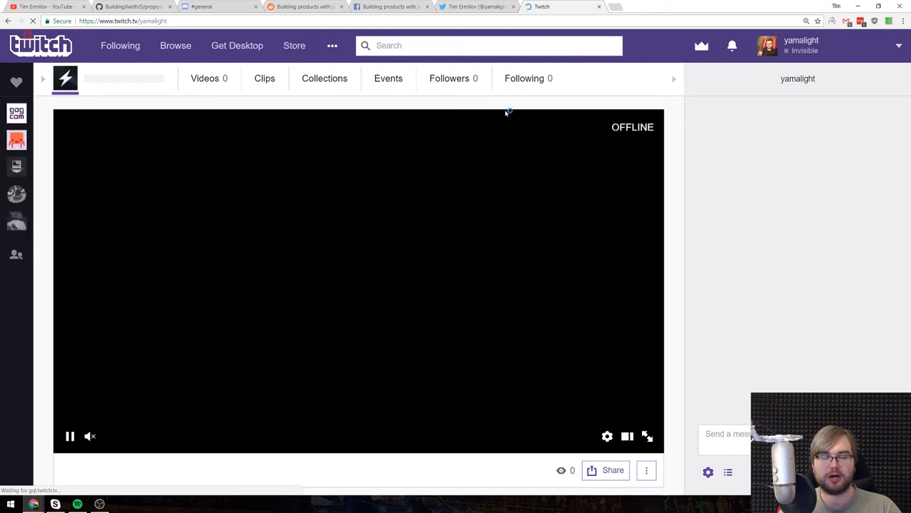
left_click(397, 78)
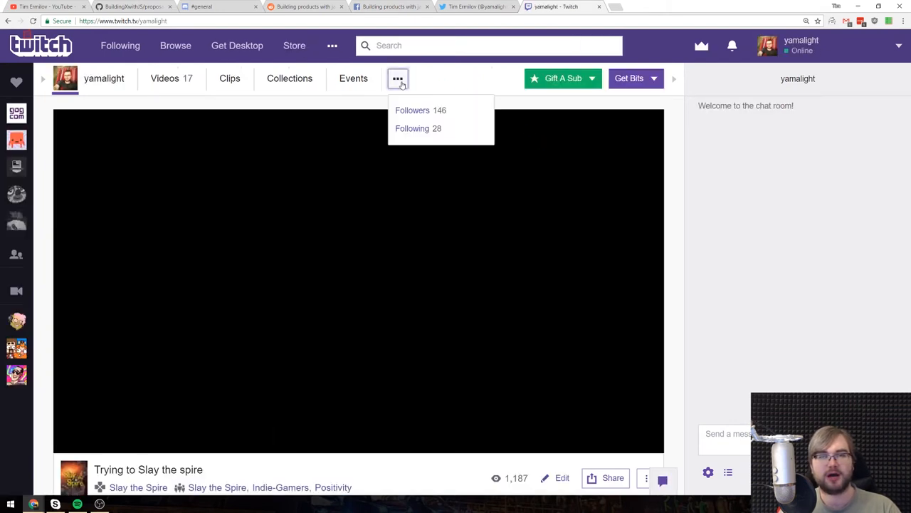
mouse_move(413, 110)
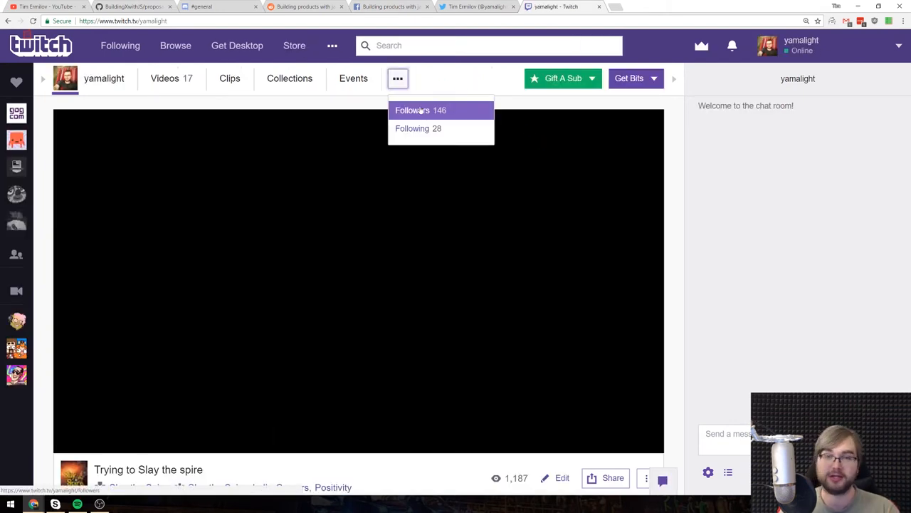
mouse_move(356, 108)
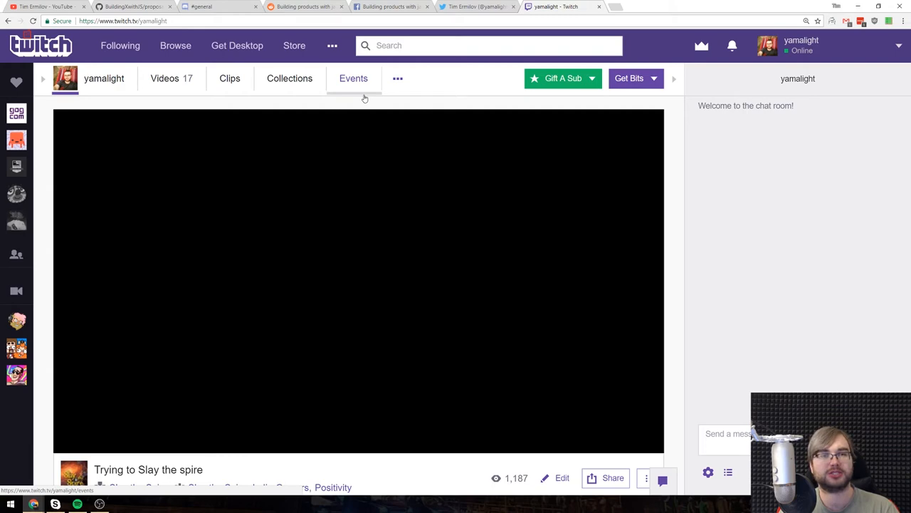
left_click(46, 6)
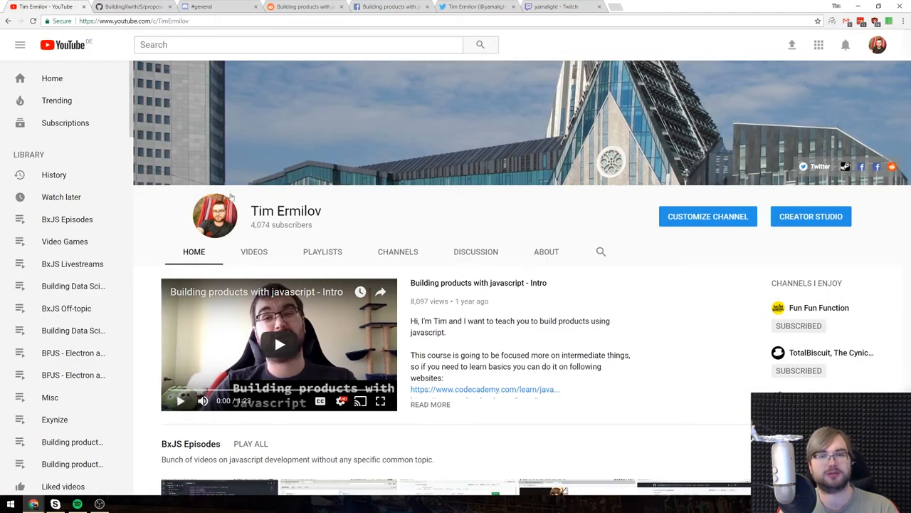